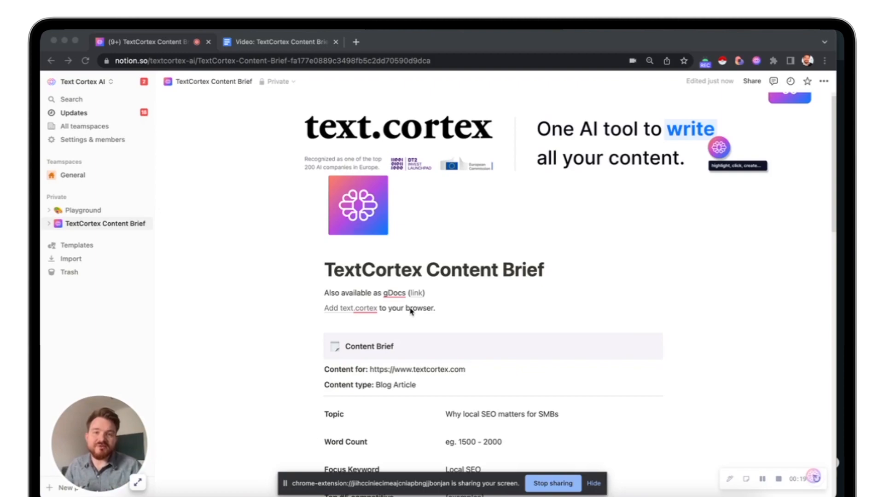
- Scroll through the brief and open the TextCortex writing assistant sidebar
scroll("down", 3)
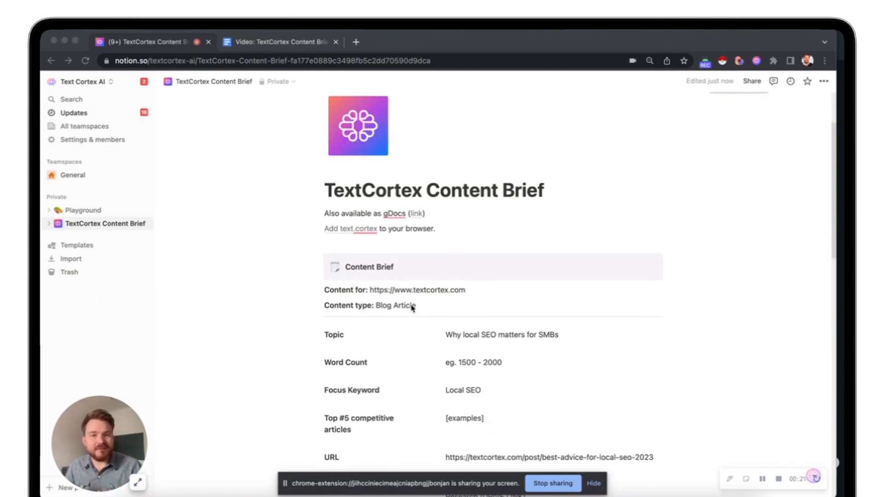
mouse_move(419, 302)
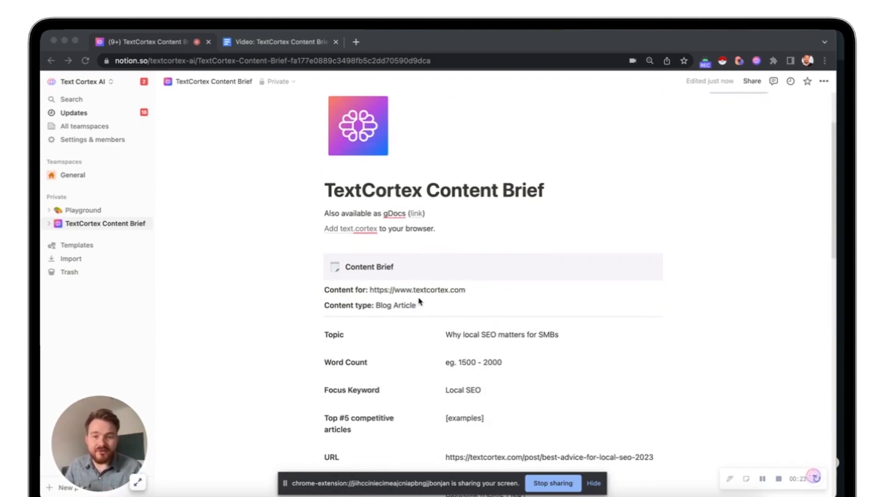
scroll("down", 3)
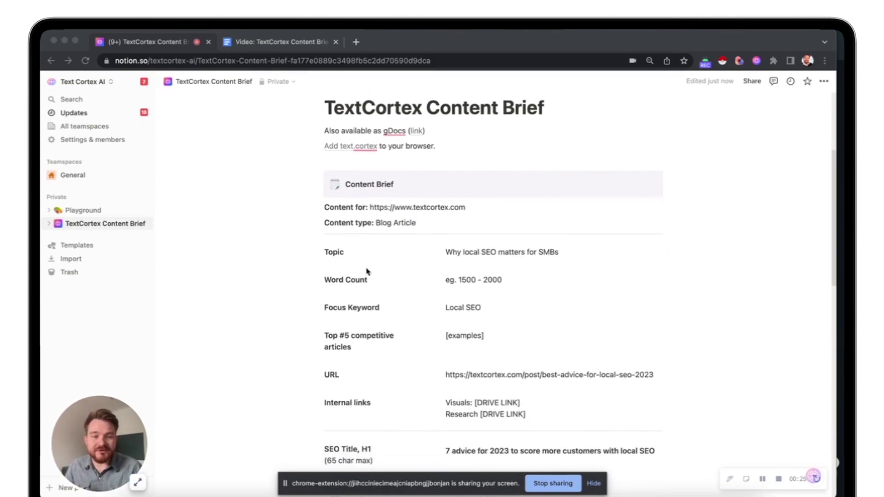
mouse_move(392, 273)
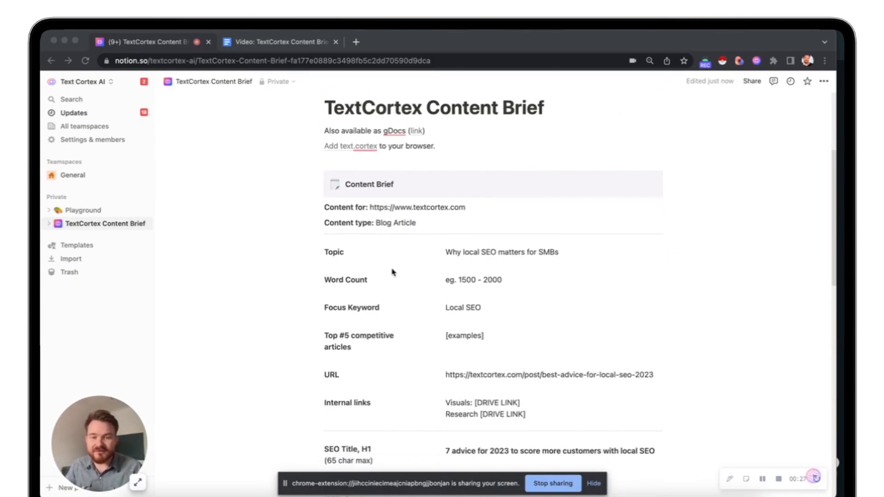
scroll("down", 3)
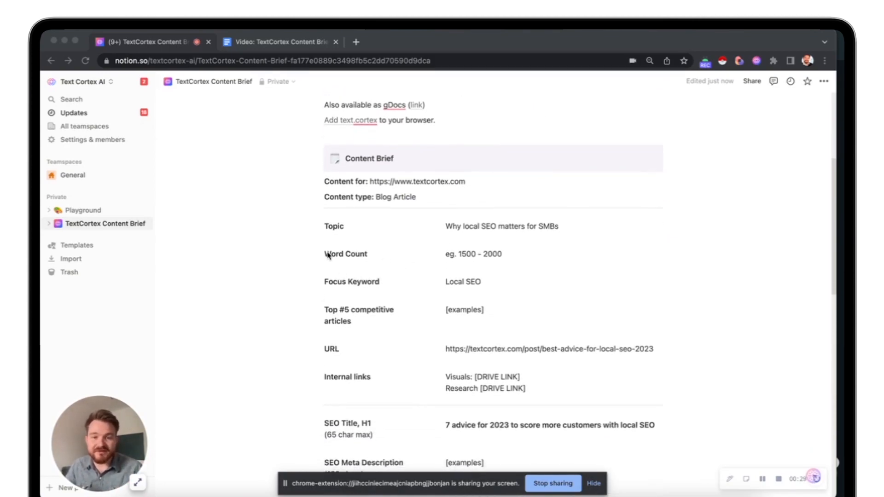
scroll("down", 3)
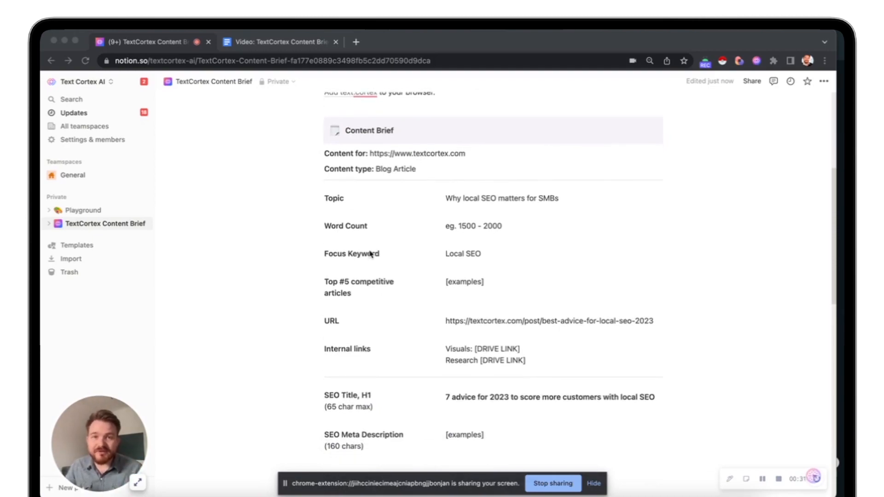
mouse_move(579, 317)
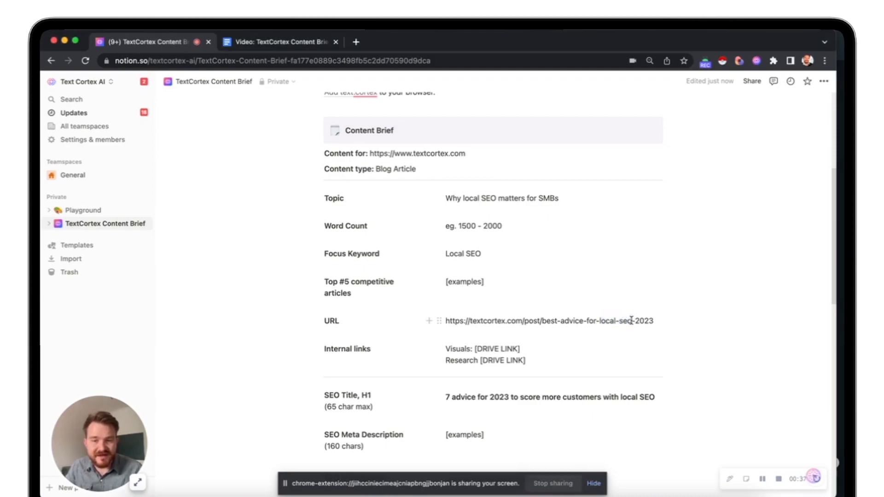
scroll("down", 3)
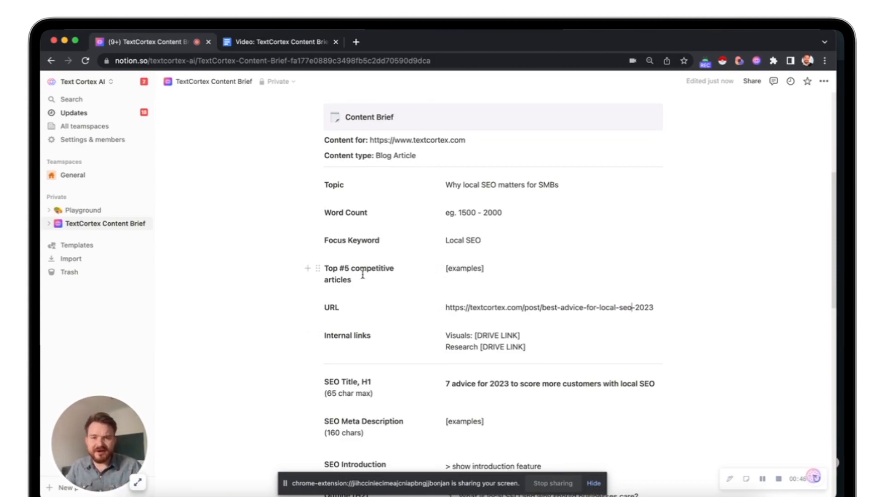
mouse_move(427, 268)
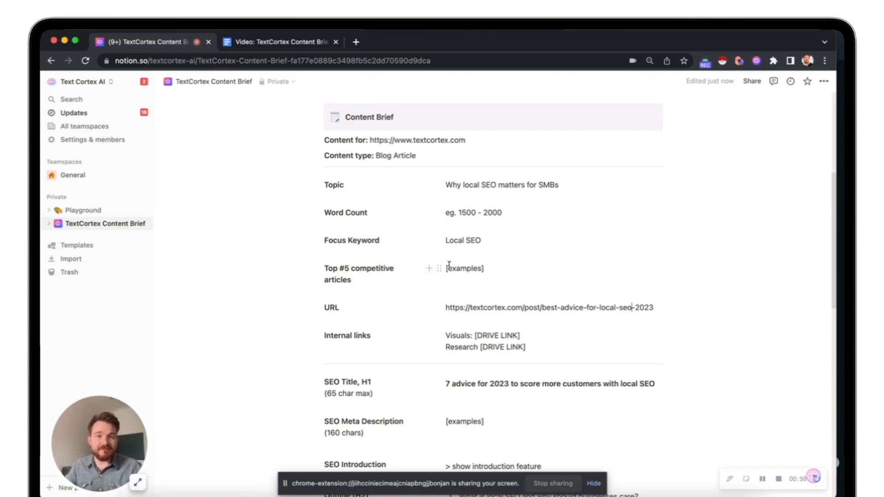
mouse_move(498, 316)
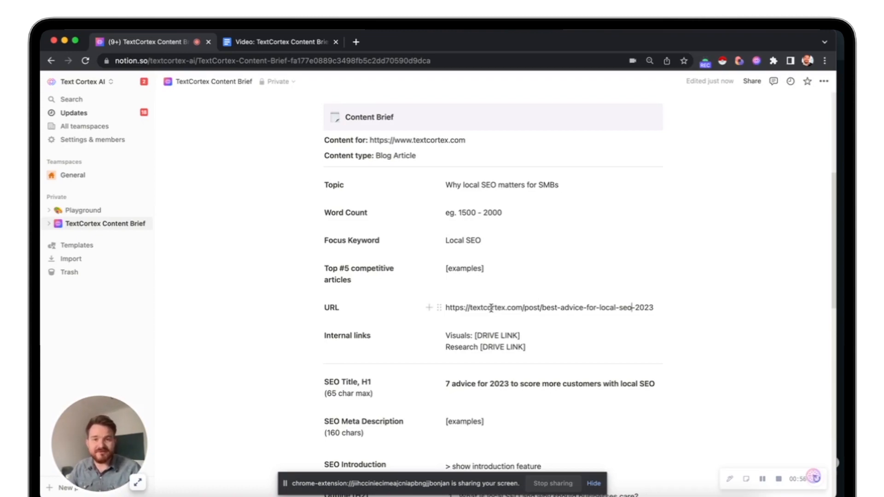
mouse_move(487, 341)
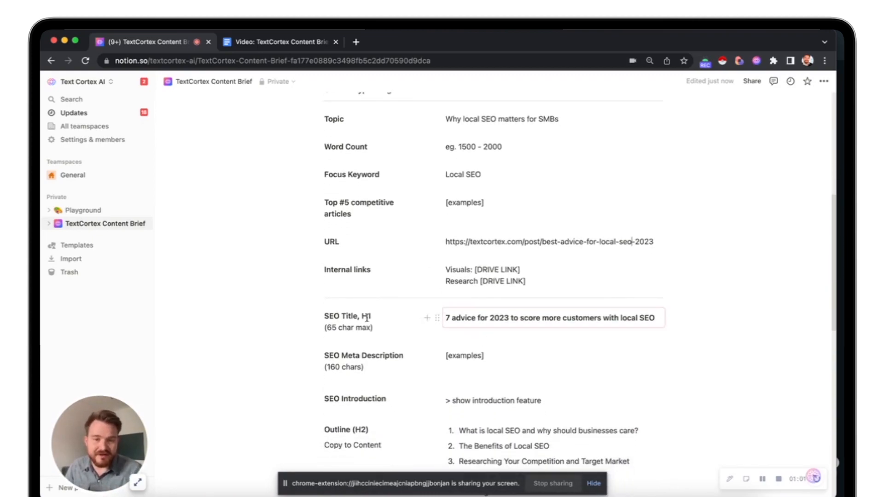
scroll("down", 3)
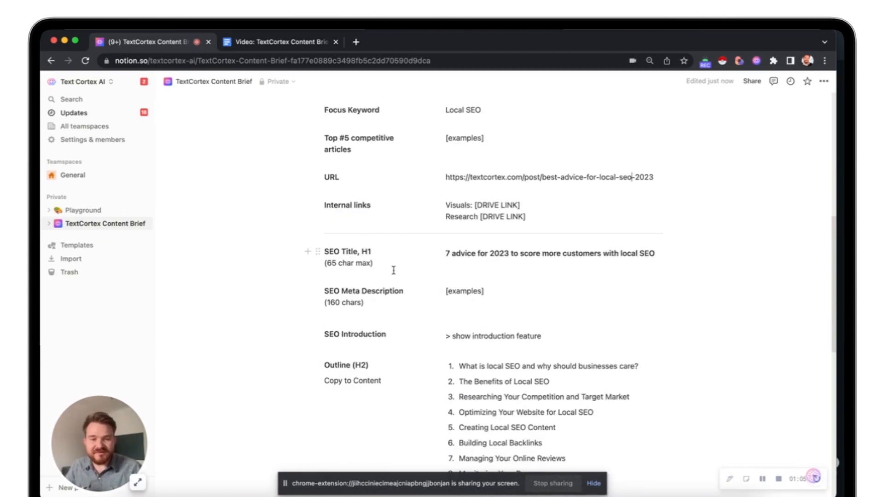
scroll("down", 3)
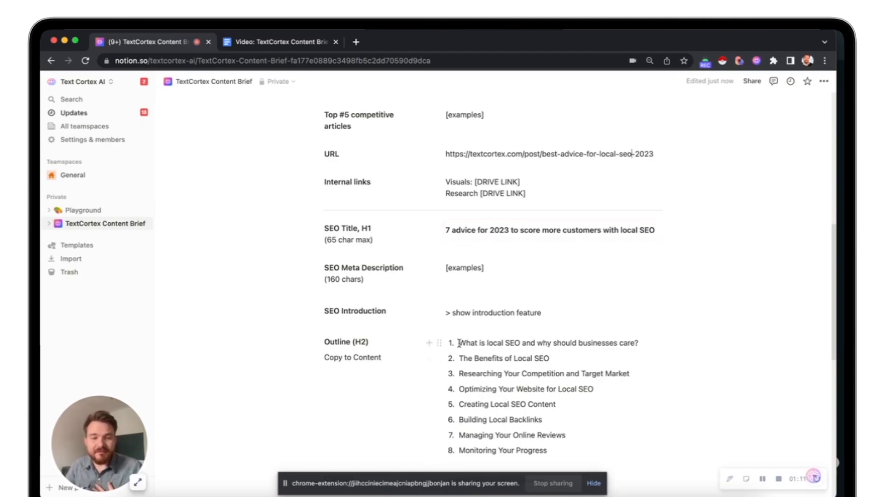
scroll("down", 3)
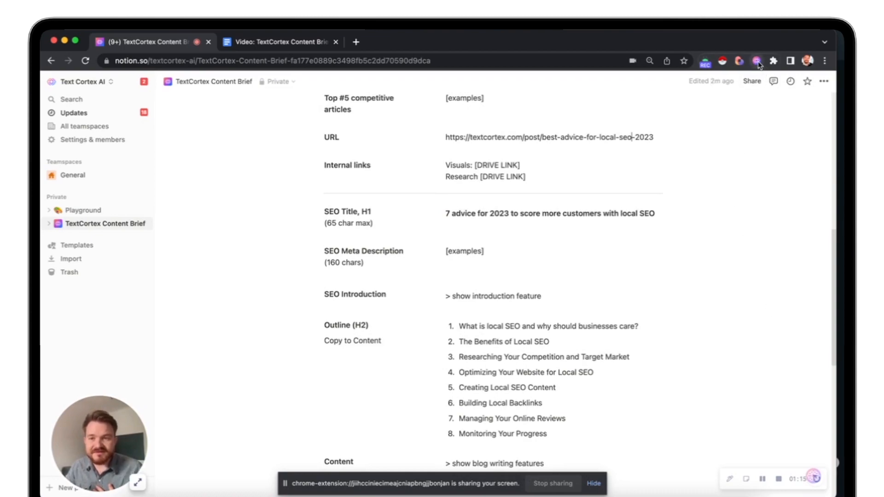
mouse_move(817, 479)
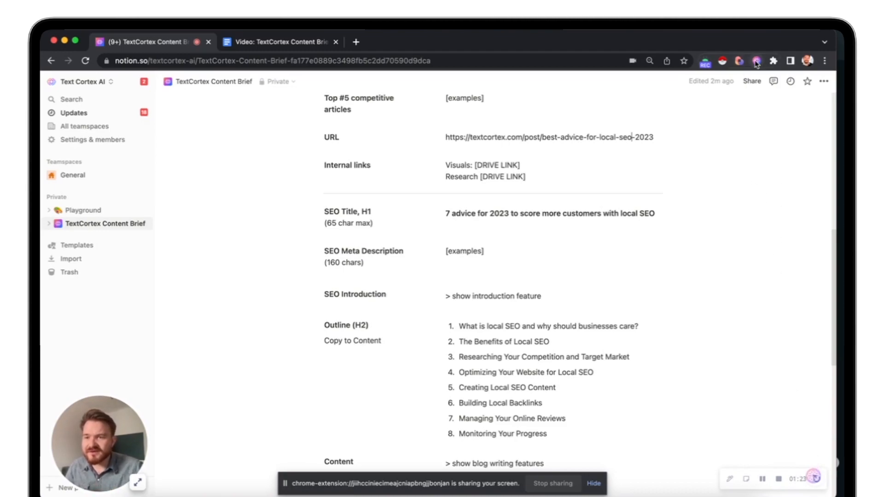
left_click(753, 61)
type("in")
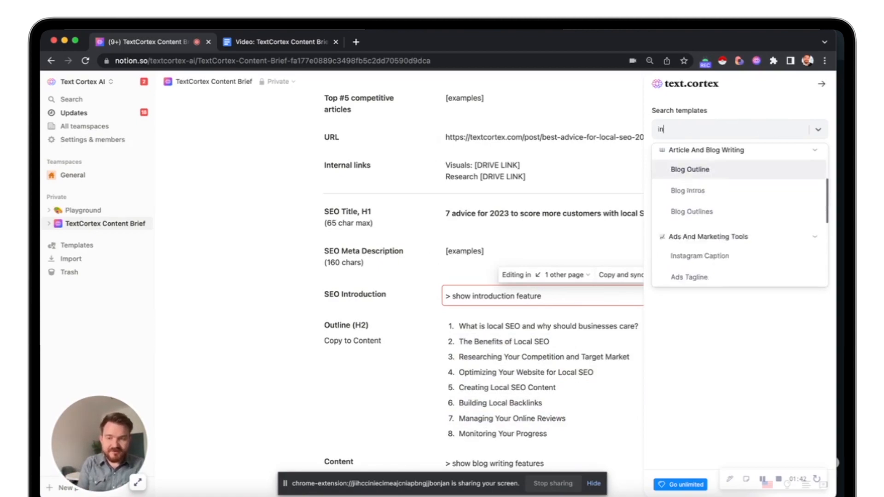
- Choose Blog Intros and enter '7 advice for 2023 to score more customers with local SEO' as the title
left_click(687, 191)
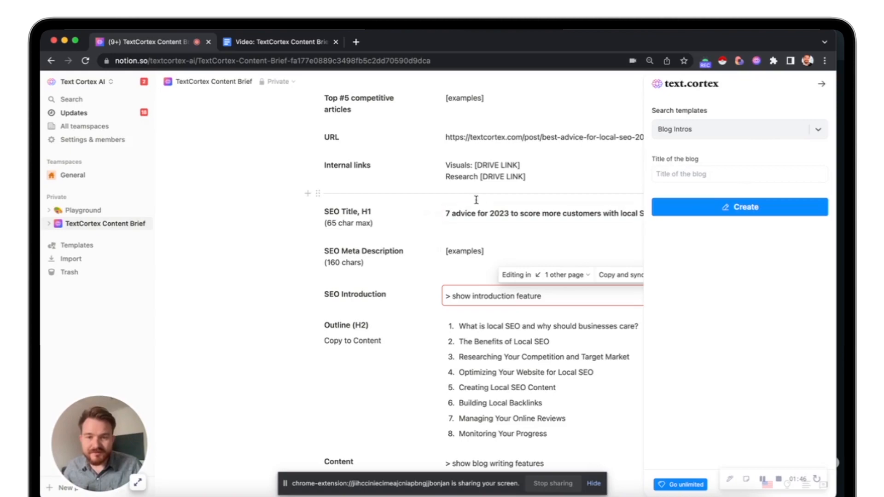
double_click(525, 214)
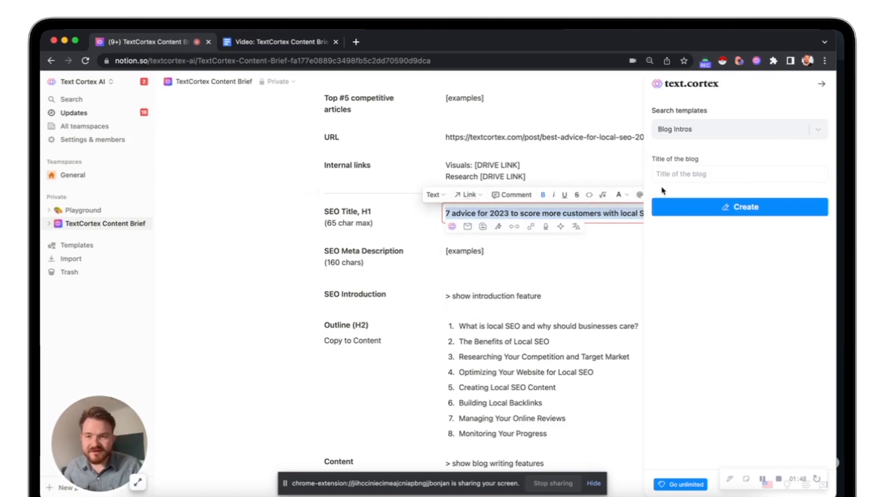
type("7 advice for 2023 to score more customers with local SEO")
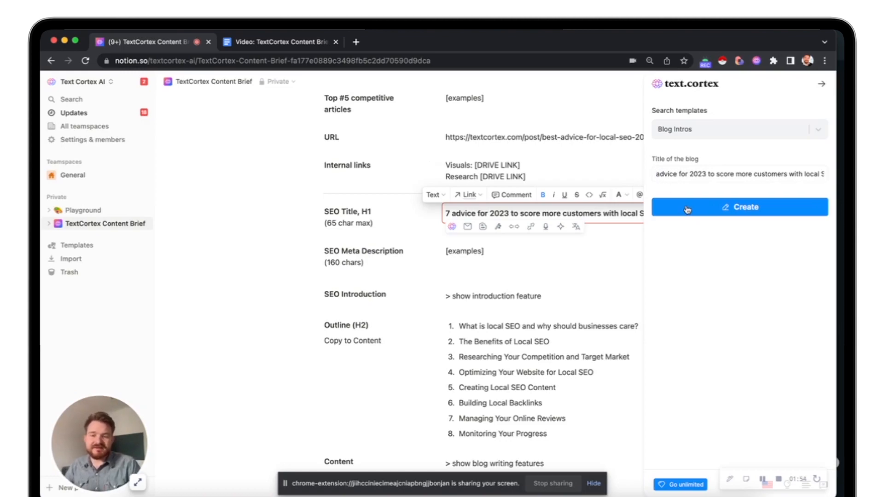
- Generate a local SEO blog introduction with TextCortex Create and copy the generated text
left_click(739, 207)
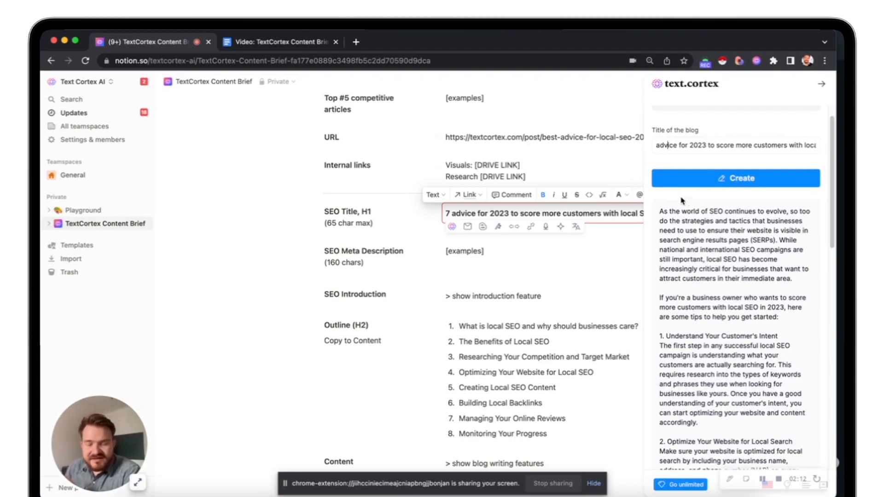
mouse_move(774, 318)
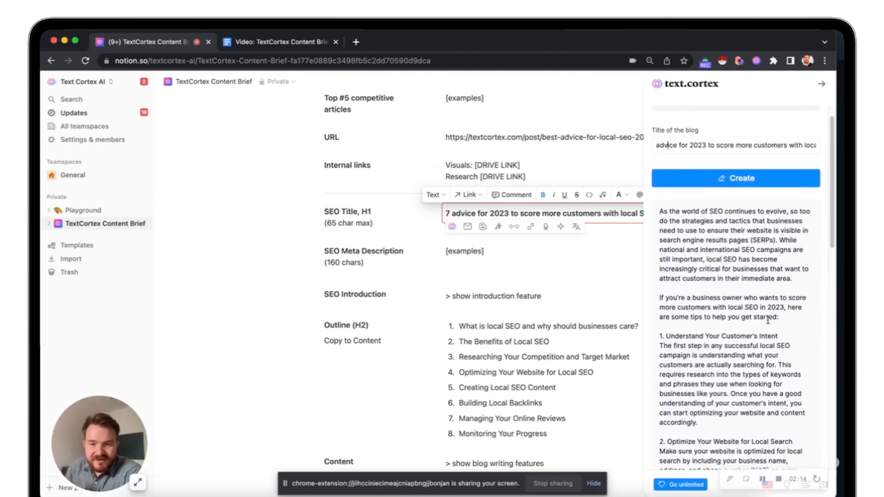
mouse_move(738, 326)
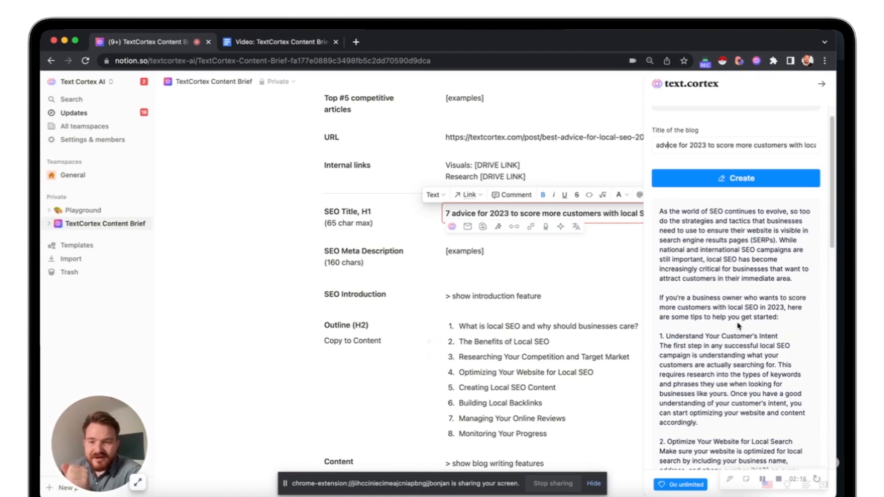
mouse_move(796, 283)
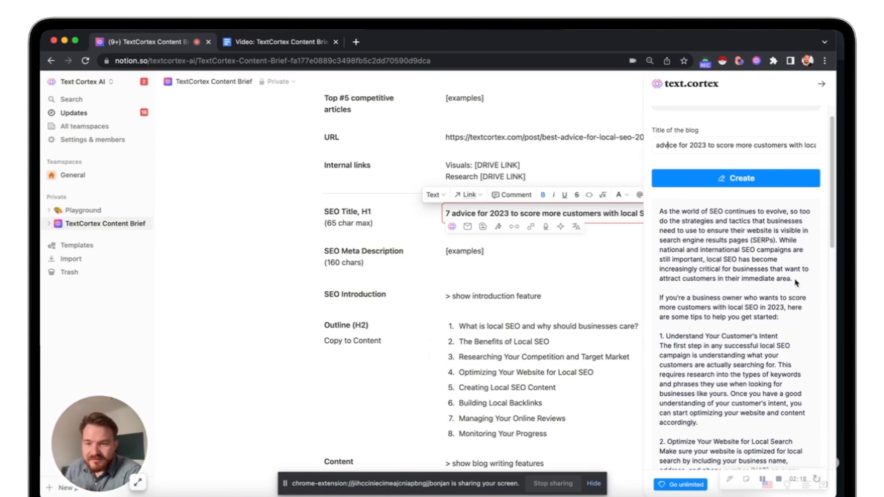
left_click_drag(658, 211, 791, 272)
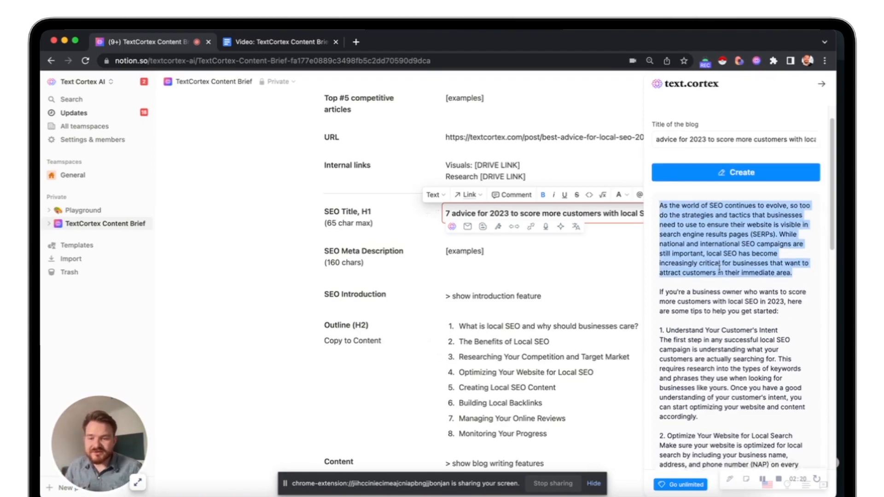
scroll("down", 3)
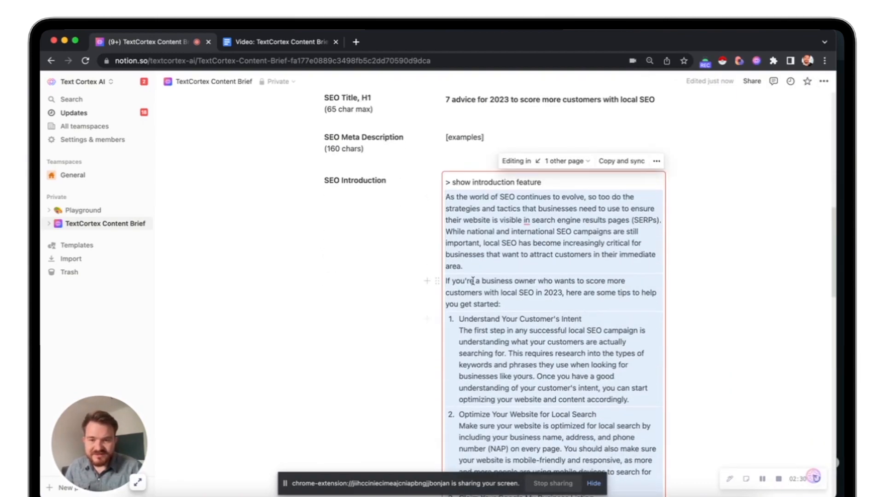
- Select the second paragraph of the pasted introduction in the SEO Introduction cell
left_click_drag(445, 281, 507, 304)
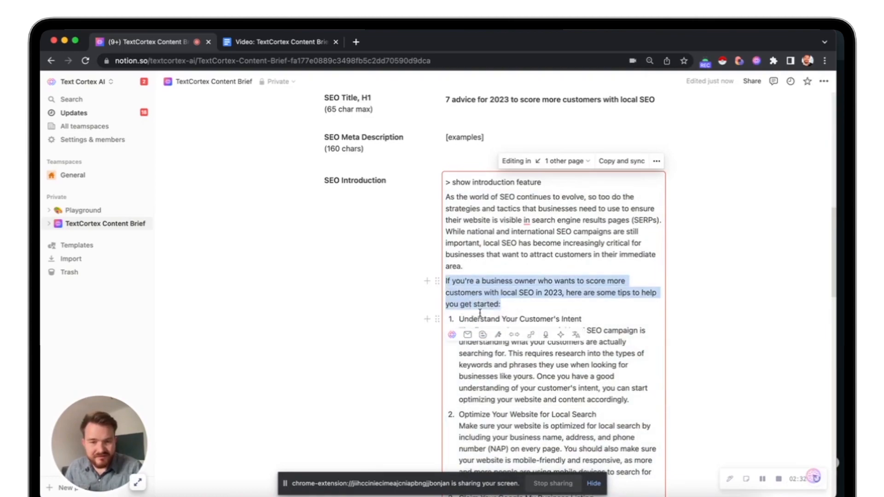
scroll("down", 3)
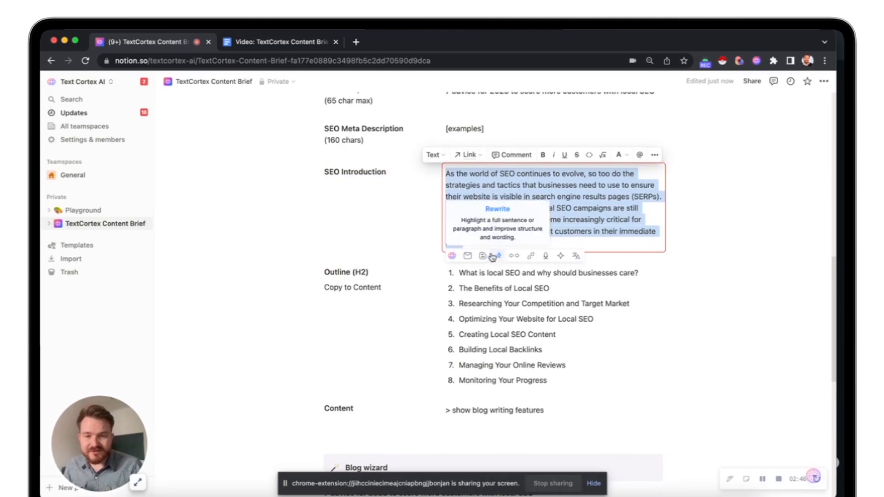
mouse_move(514, 256)
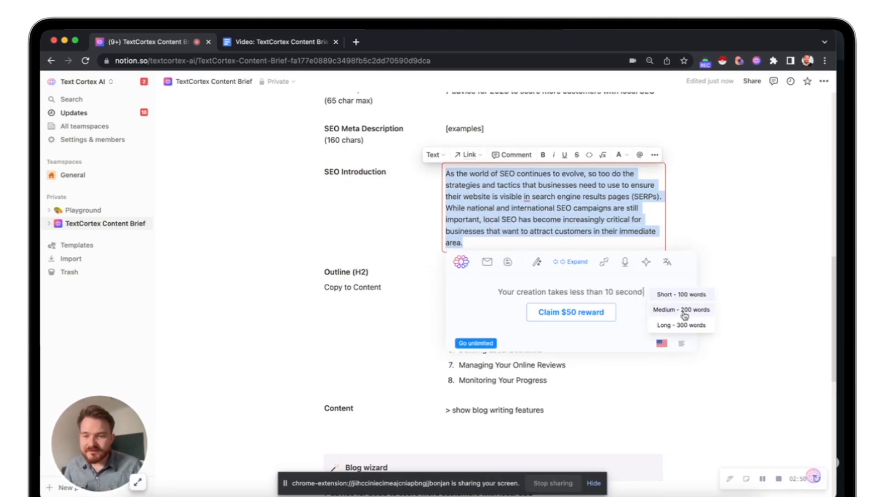
- Expand the introduction paragraph with TextCortex Expand at Medium - 200 words
left_click(681, 310)
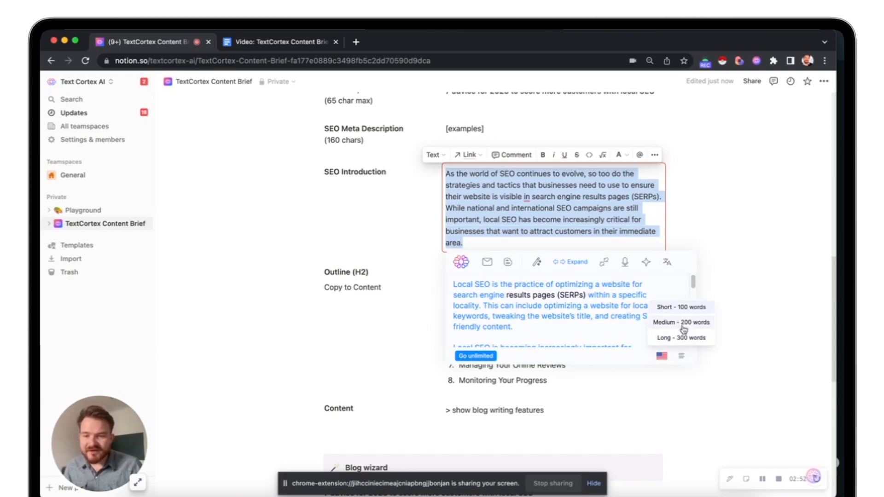
left_click(681, 322)
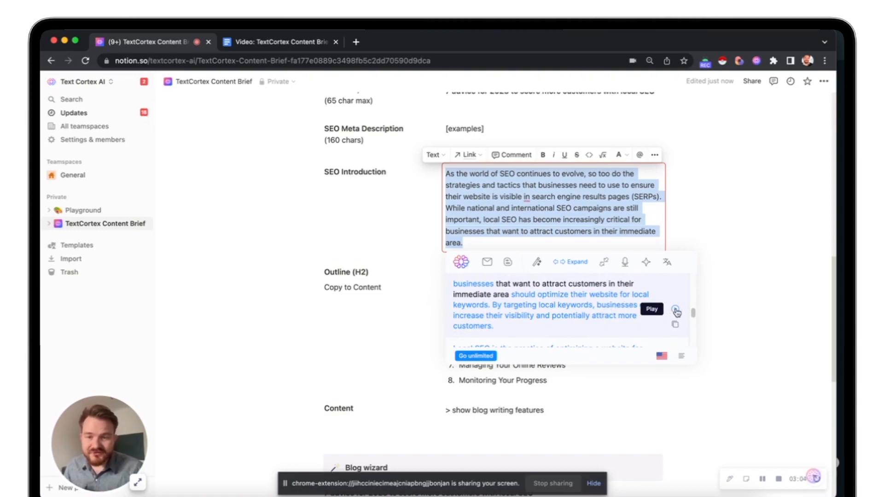
mouse_move(680, 310)
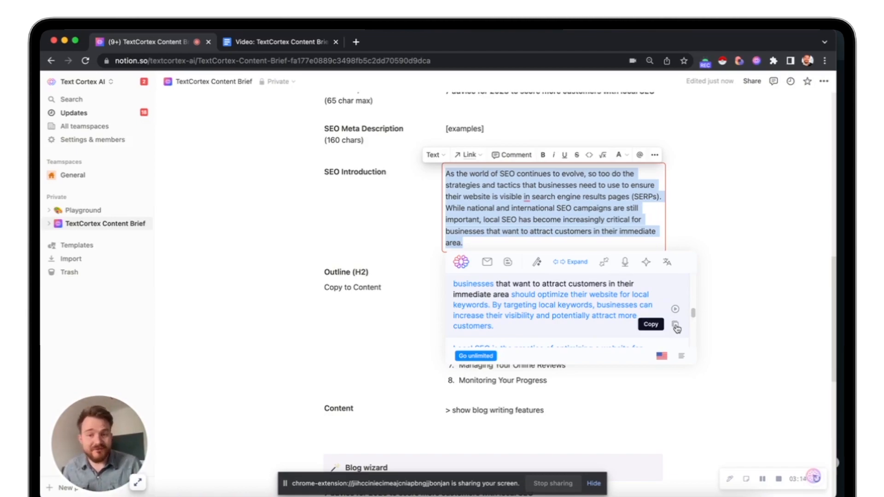
- Insert the three expanded paragraphs under the original SEO introduction and review them
left_click(675, 325)
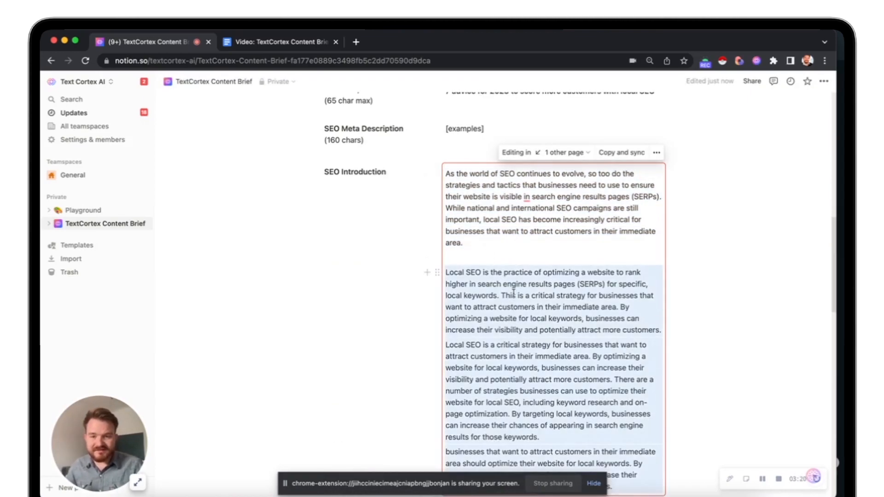
scroll("down", 3)
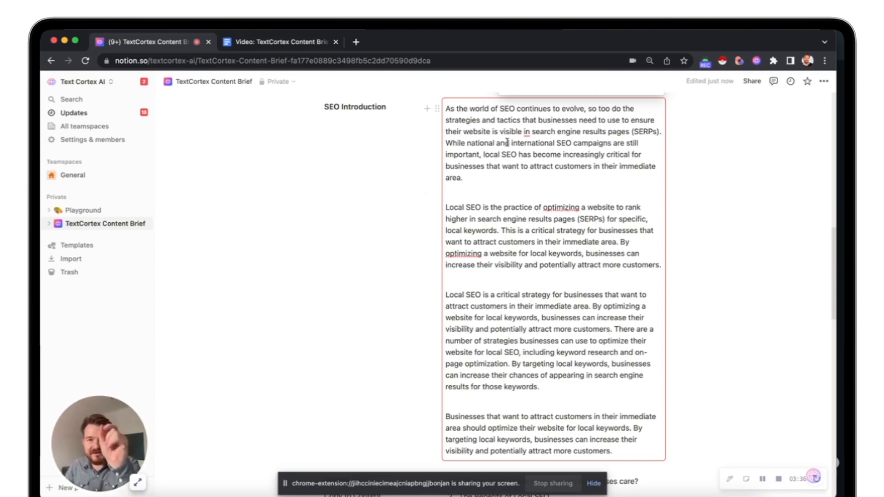
scroll("down", 3)
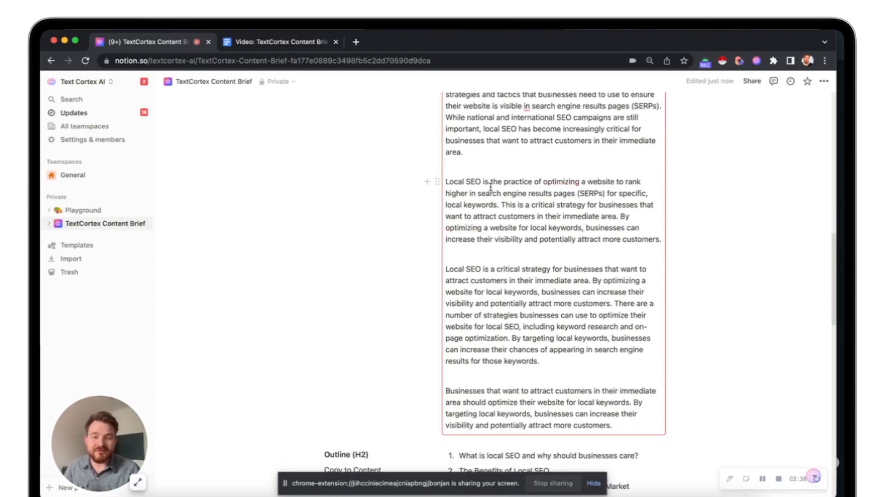
scroll("down", 3)
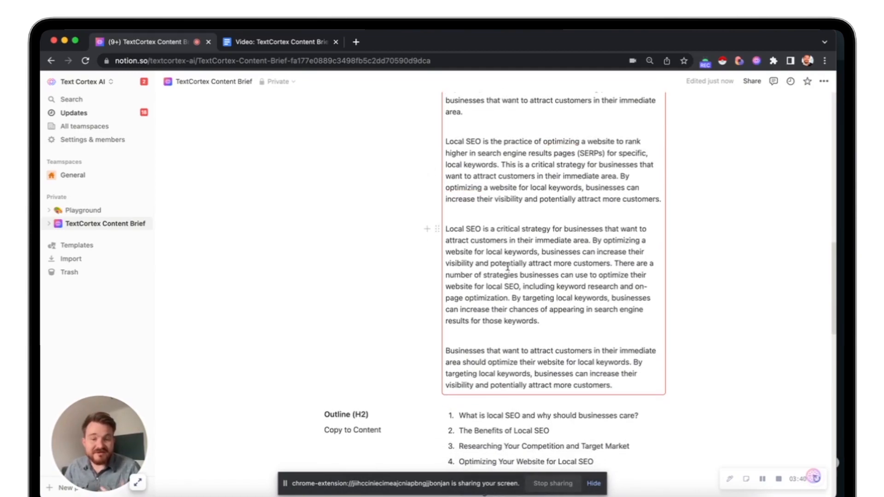
scroll("down", 3)
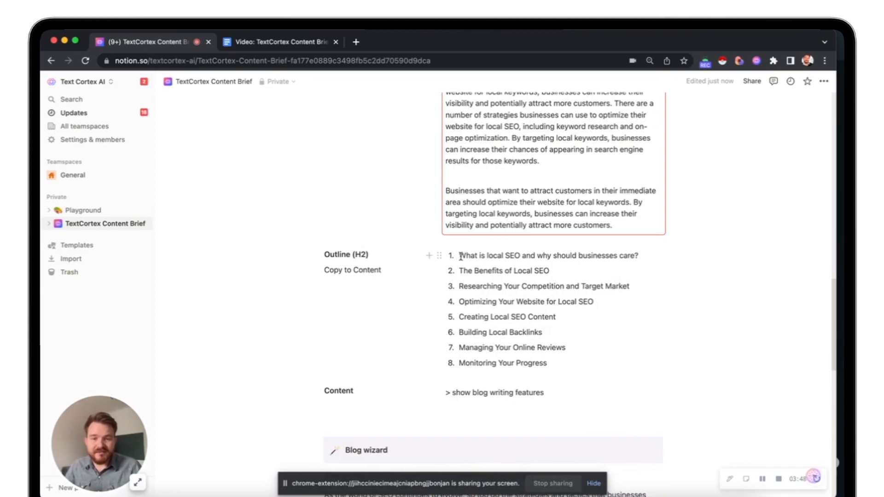
mouse_move(478, 267)
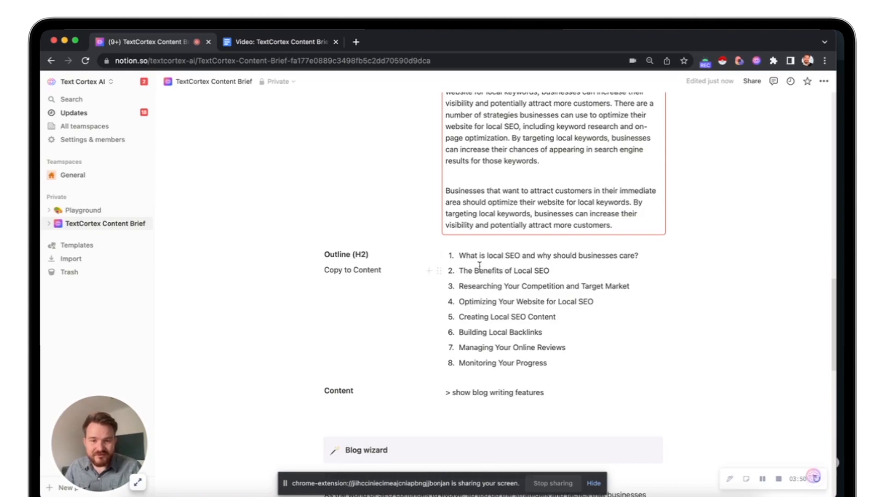
- Copy the Outline (H2) chapters into Content and change the SEO title's 7 to 8
left_click_drag(459, 254, 542, 362)
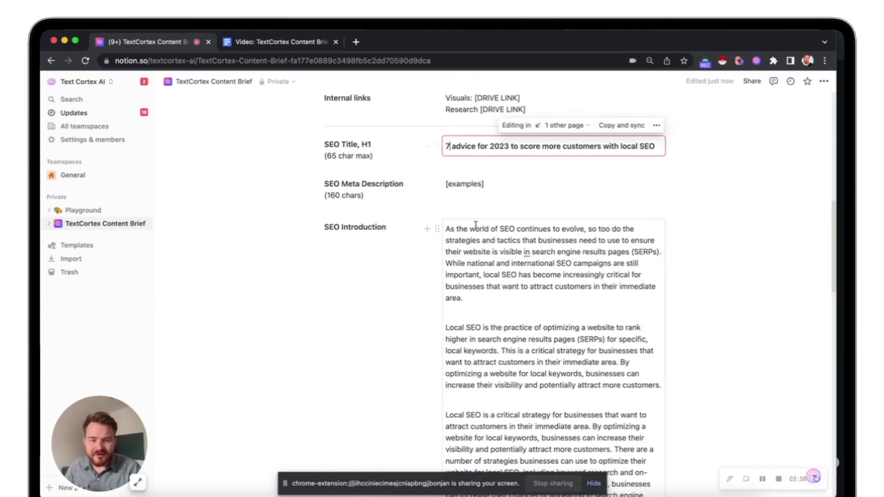
type("8")
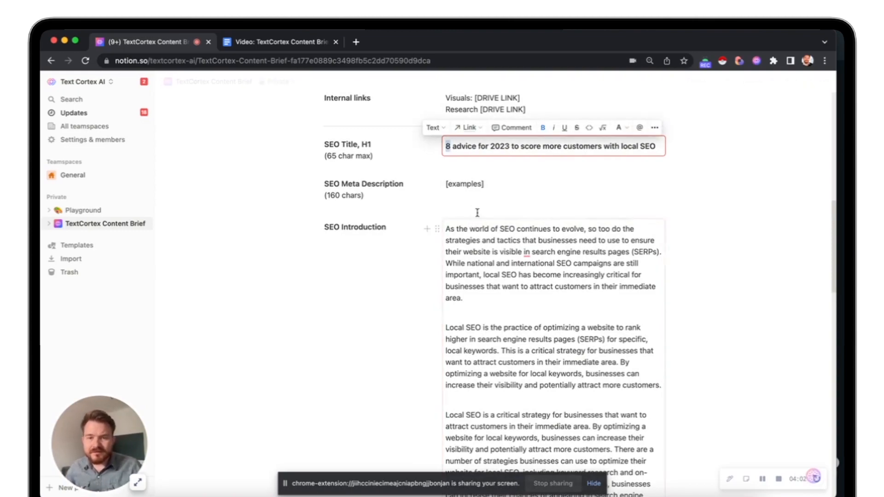
scroll("down", 3)
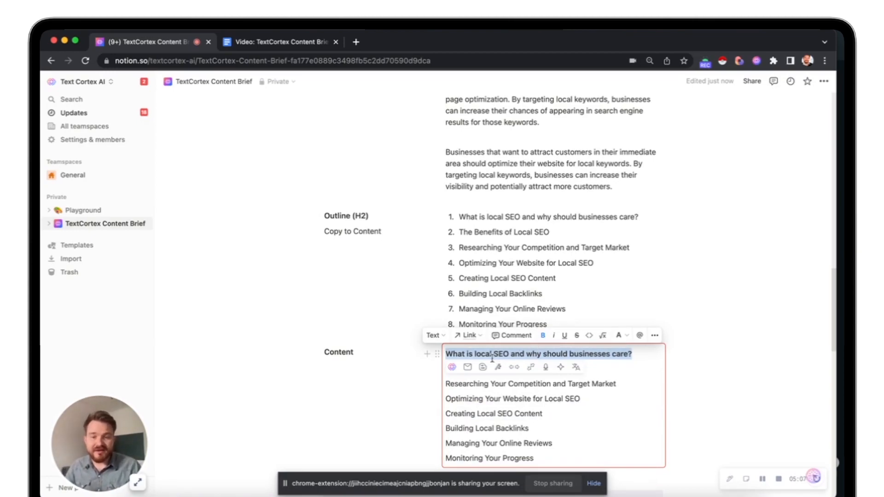
mouse_move(482, 367)
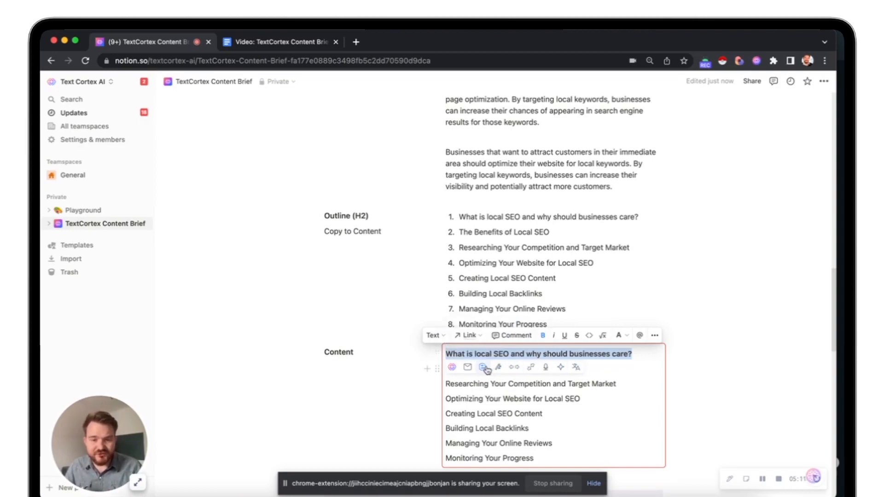
mouse_move(483, 367)
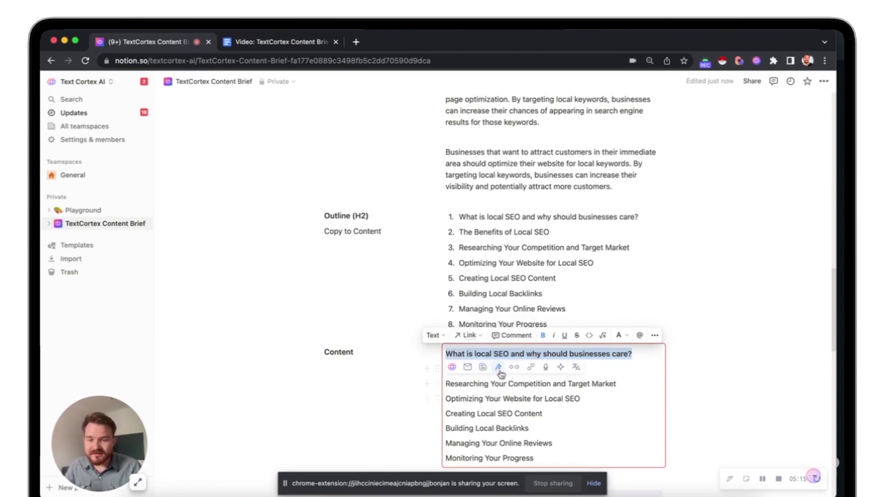
- Run TextCortex Long-Form on 'What is local SEO and why should businesses care?'
left_click(498, 367)
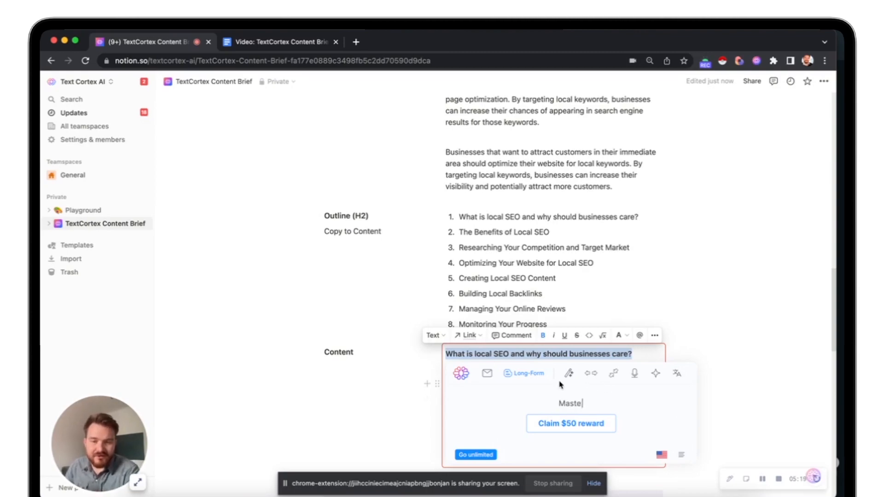
mouse_move(535, 379)
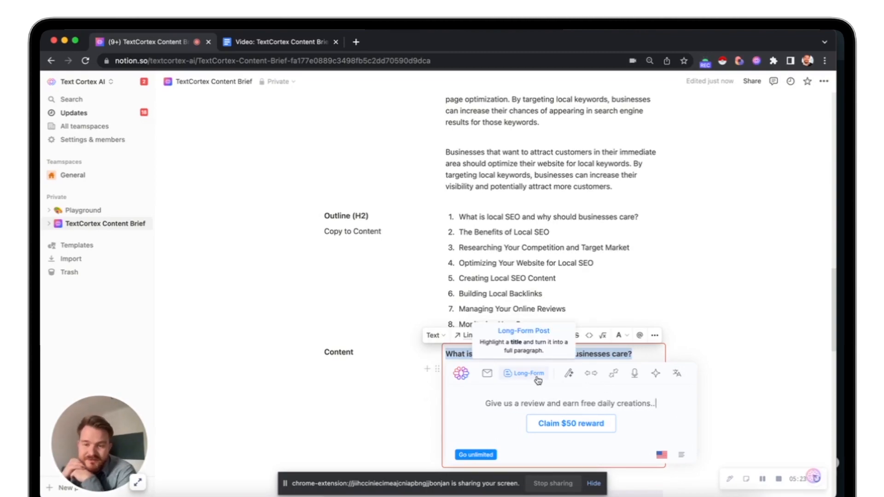
left_click(524, 374)
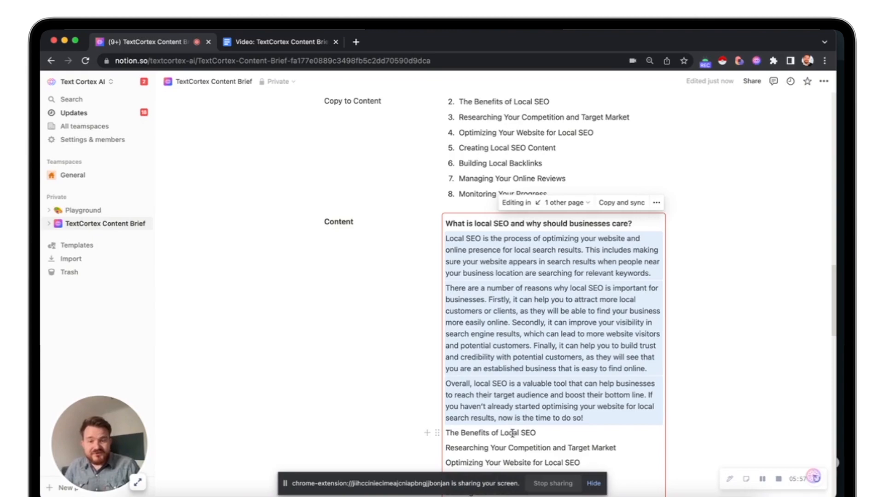
- Bold 'The Benefits of Local SEO' and run TextCortex Long-Form on it
double_click(490, 433)
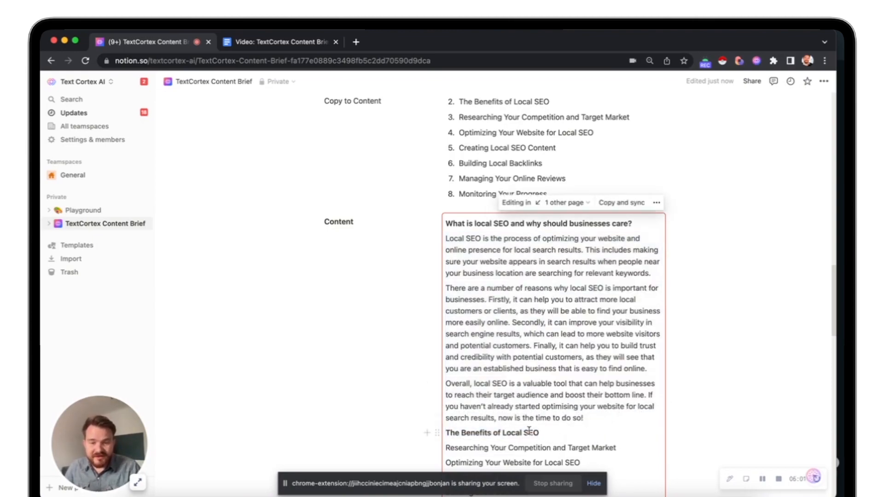
double_click(492, 433)
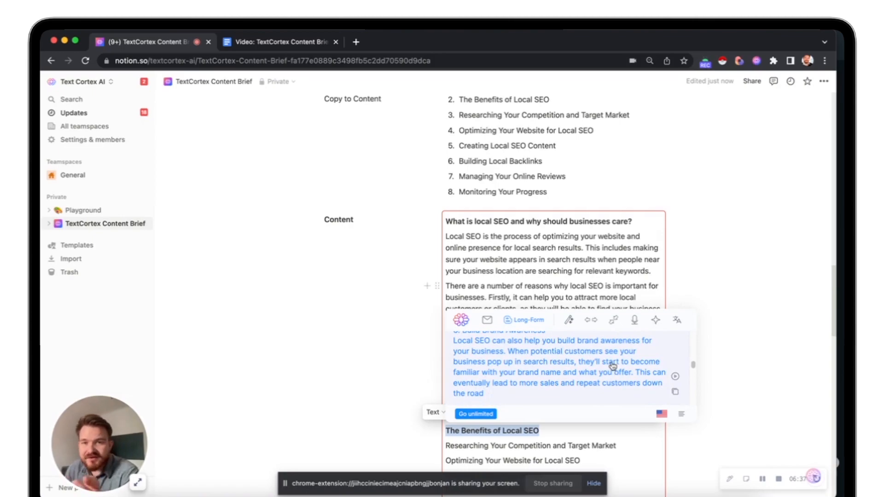
mouse_move(675, 385)
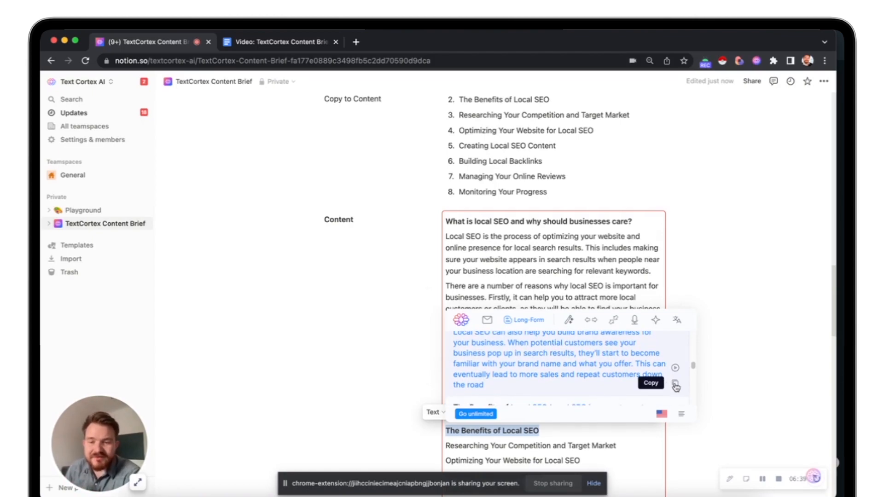
- Paste the generated benefits draft with its numbered benefits beneath 'The Benefits of Local SEO'
left_click(675, 385)
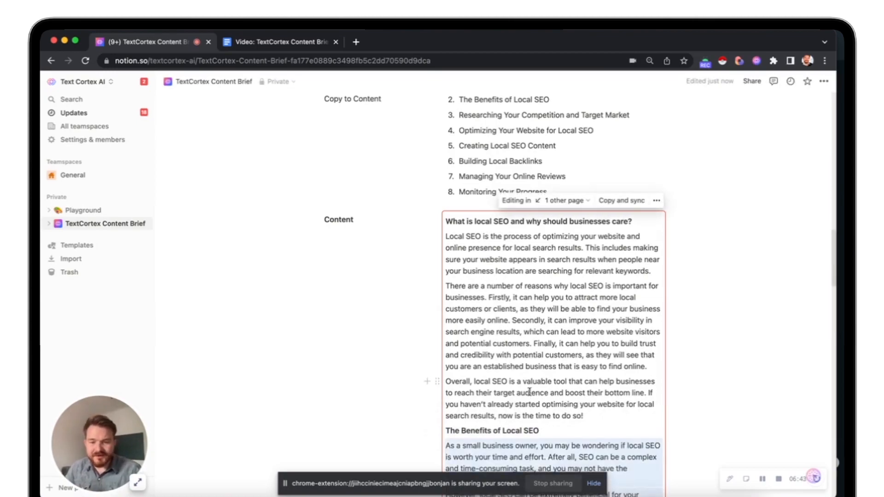
scroll("down", 3)
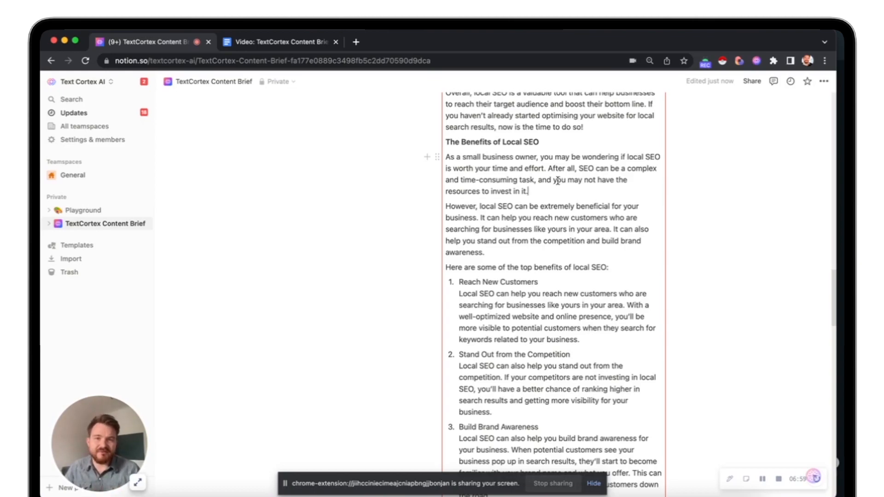
mouse_move(541, 195)
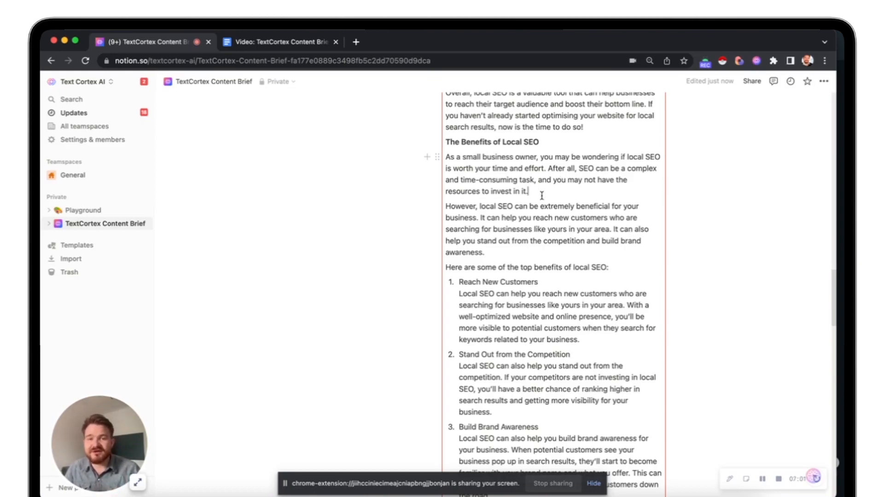
scroll("down", 3)
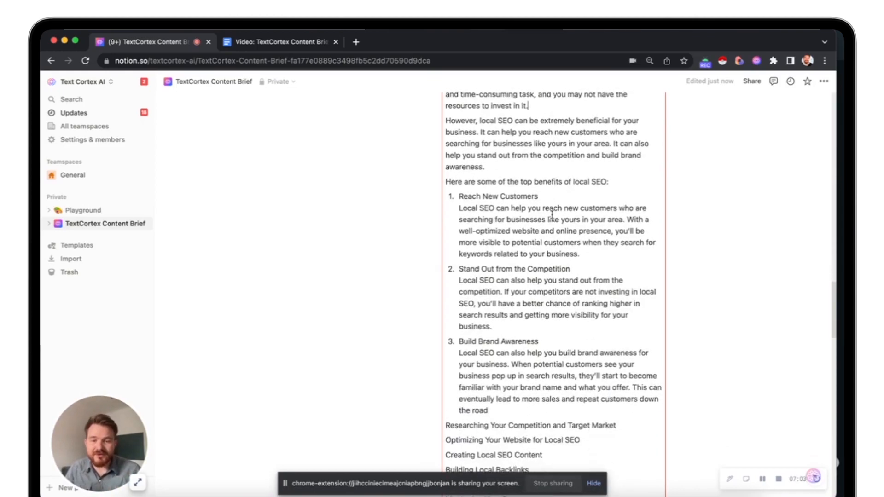
scroll("down", 3)
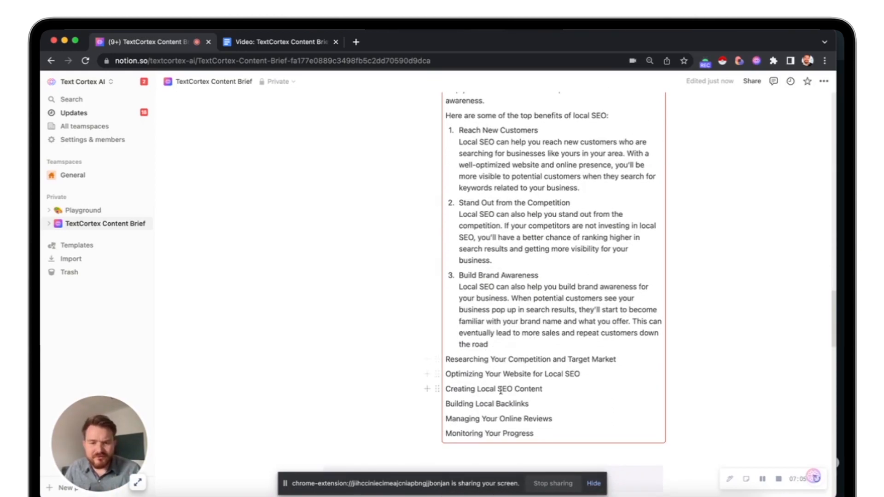
scroll("down", 3)
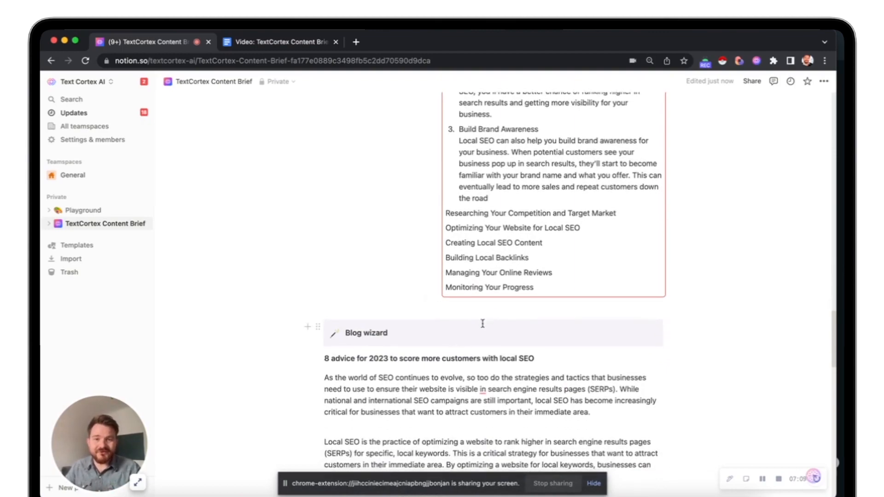
scroll("down", 3)
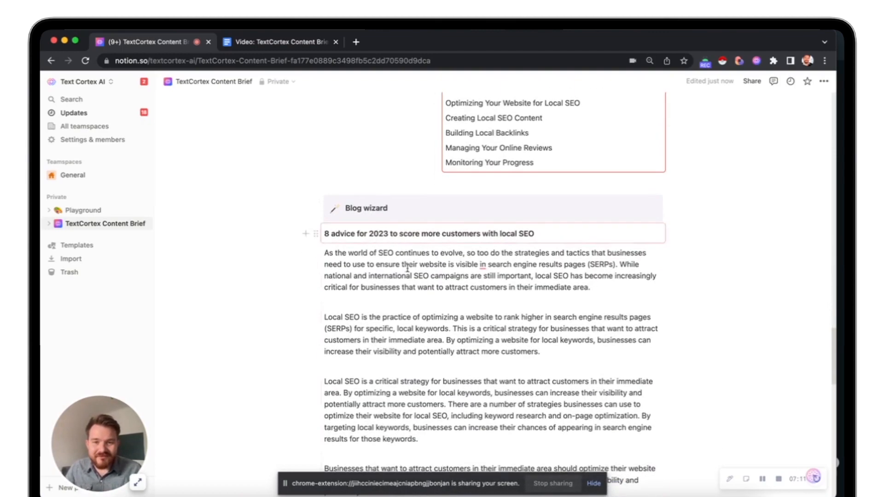
scroll("down", 3)
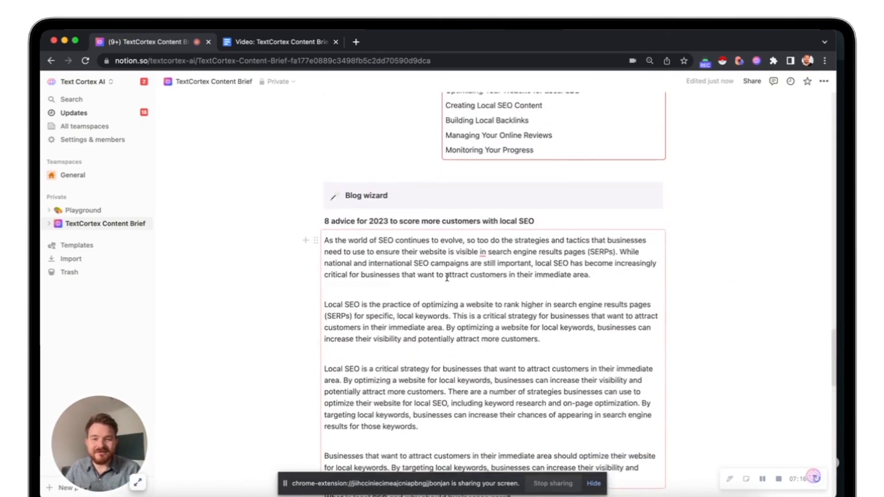
scroll("down", 3)
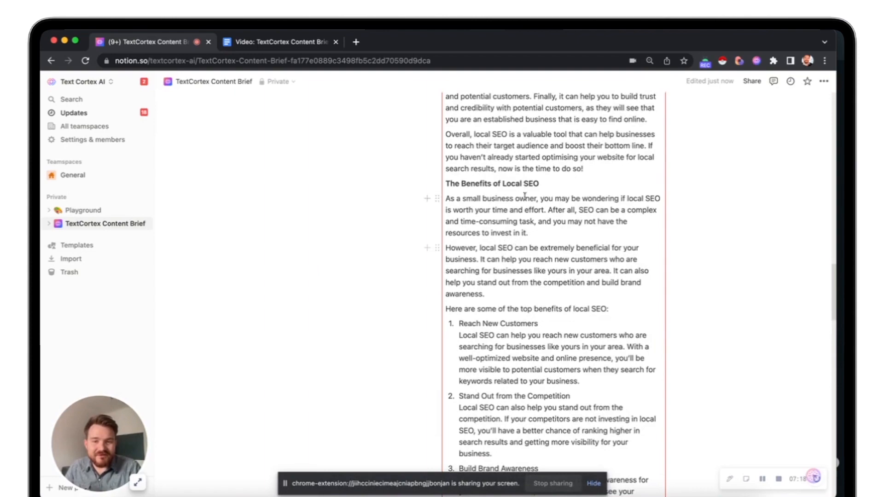